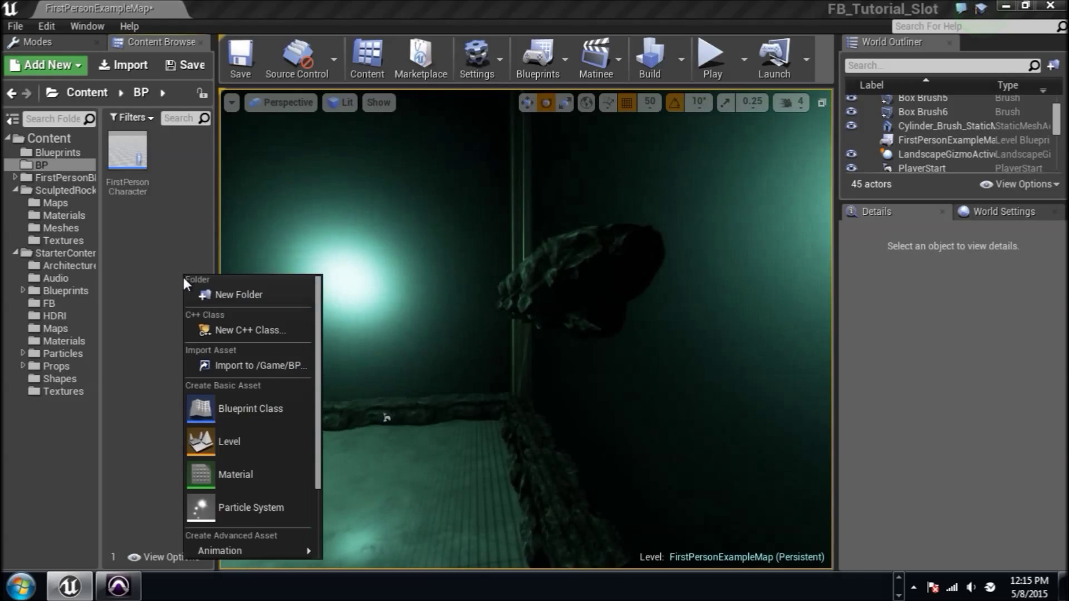
# Create an Actor-based Blueprint class named Elevator and open it in the Blueprint editor.
pyautogui.click(250, 408)
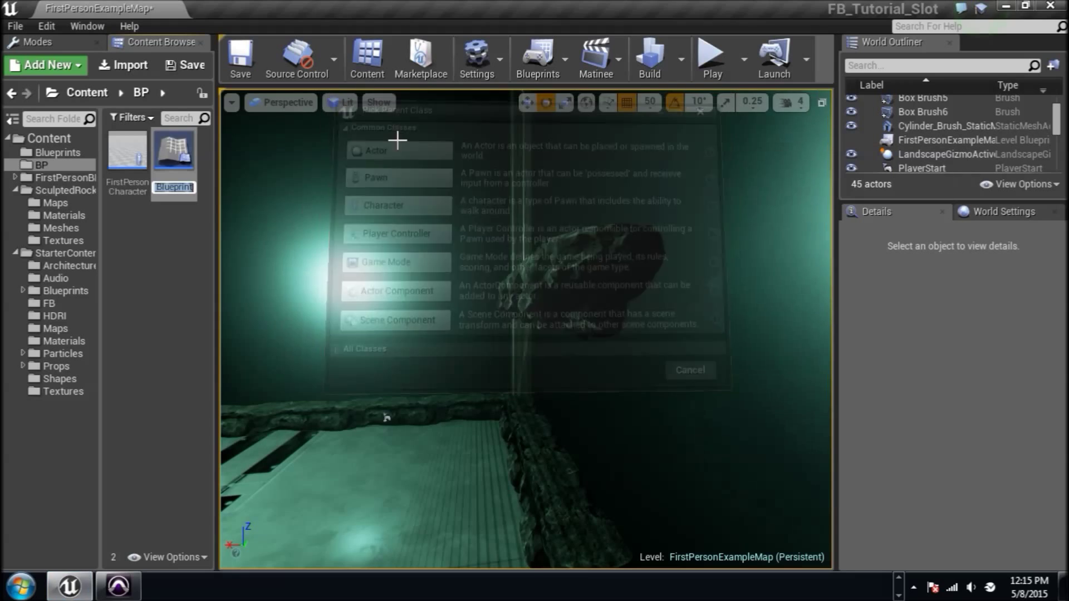
pyautogui.click(689, 370)
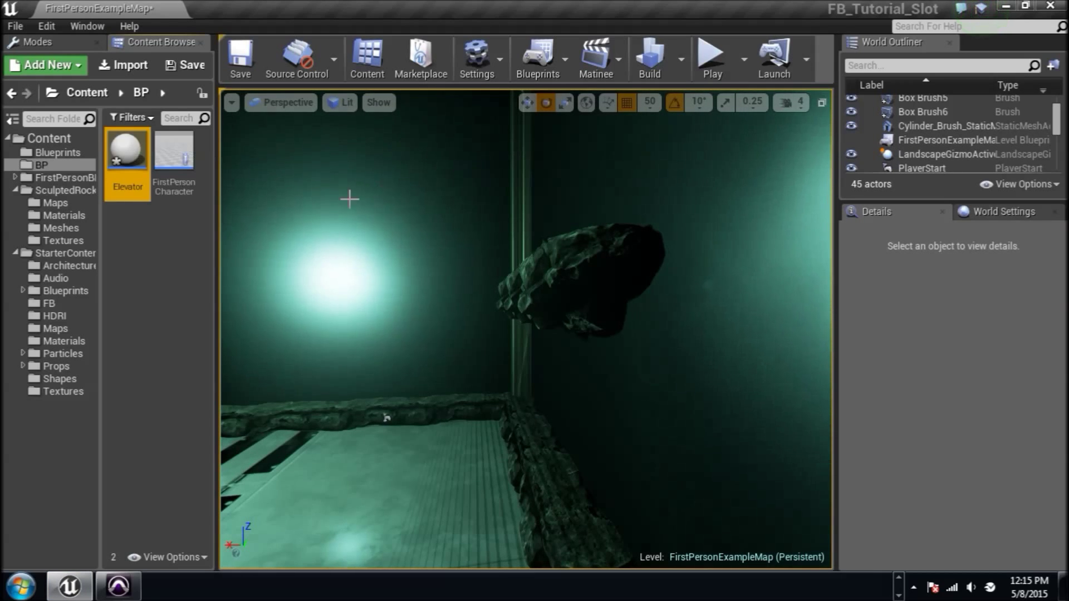
pyautogui.doubleClick(126, 149)
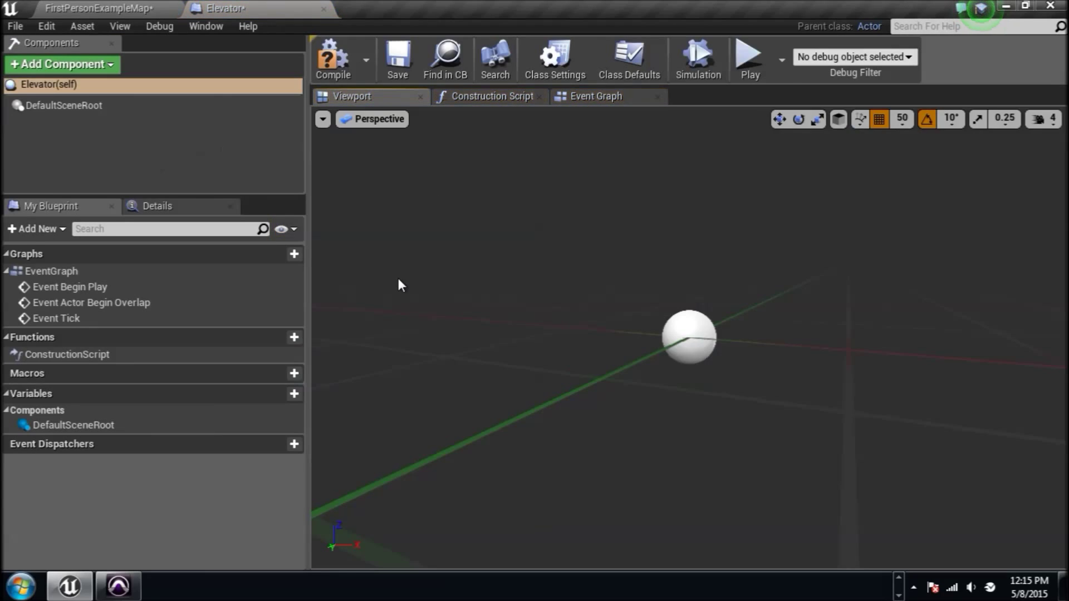
# Rename DefaultSceneRoot to root and add a StaticMesh component using the Shape_Cube_2 mesh.
pyautogui.click(61, 64)
pyautogui.write('root')
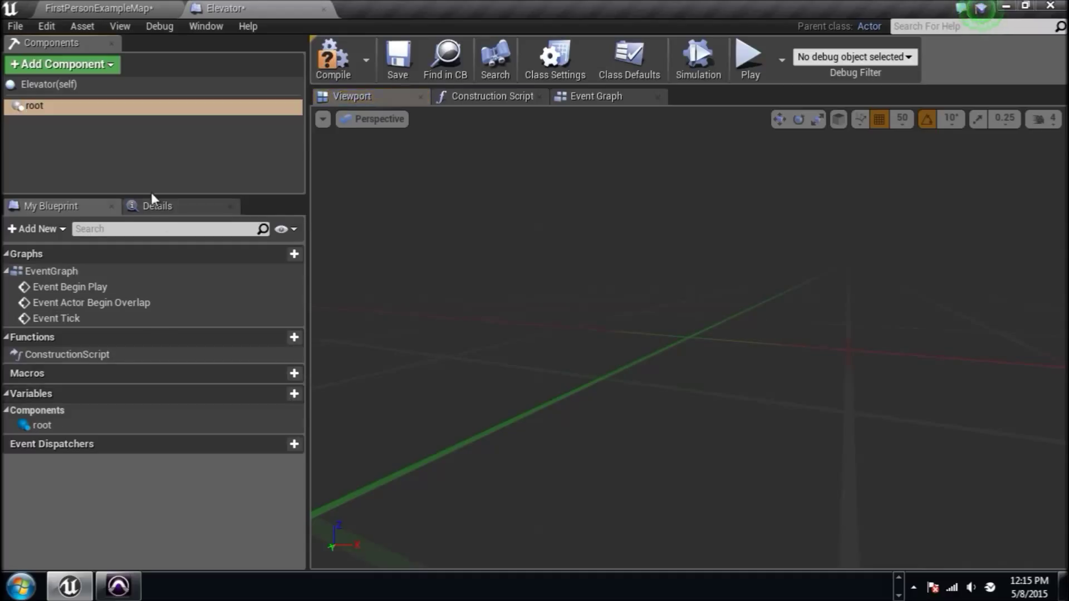
pyautogui.click(60, 65)
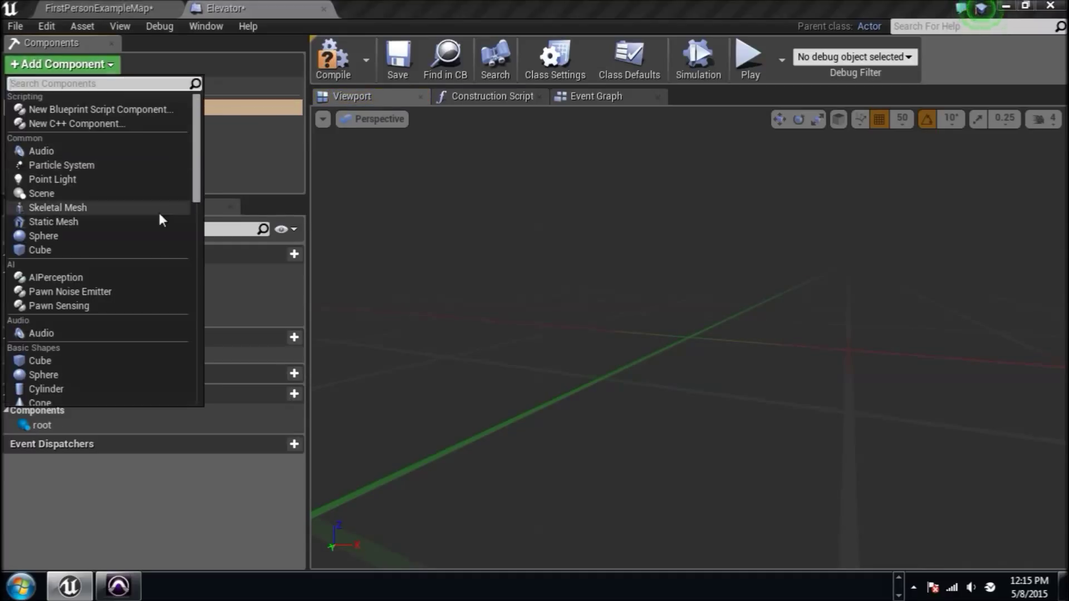
pyautogui.click(54, 222)
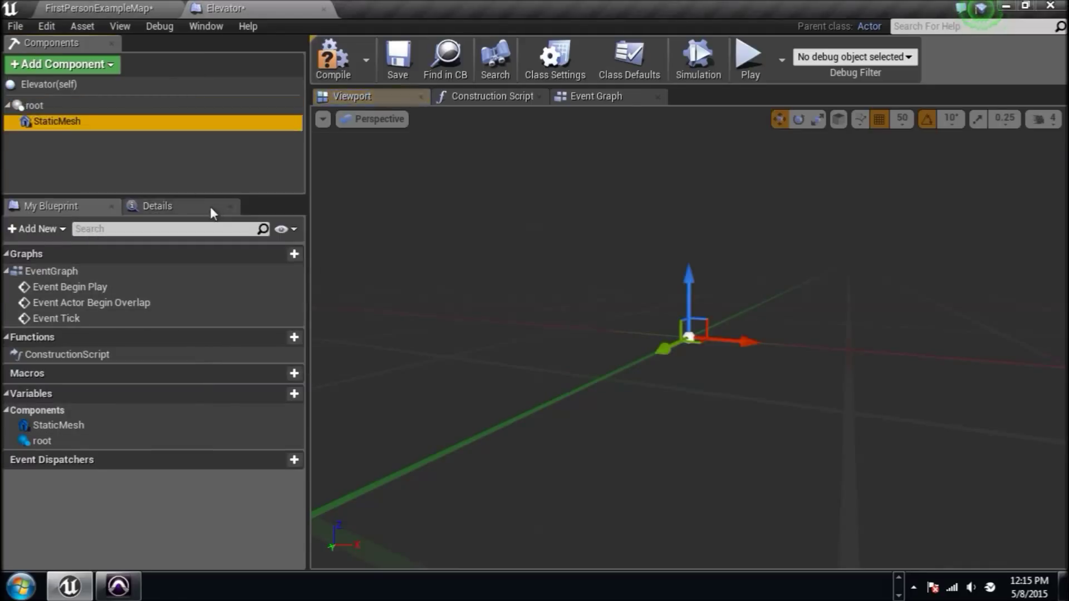
pyautogui.click(158, 206)
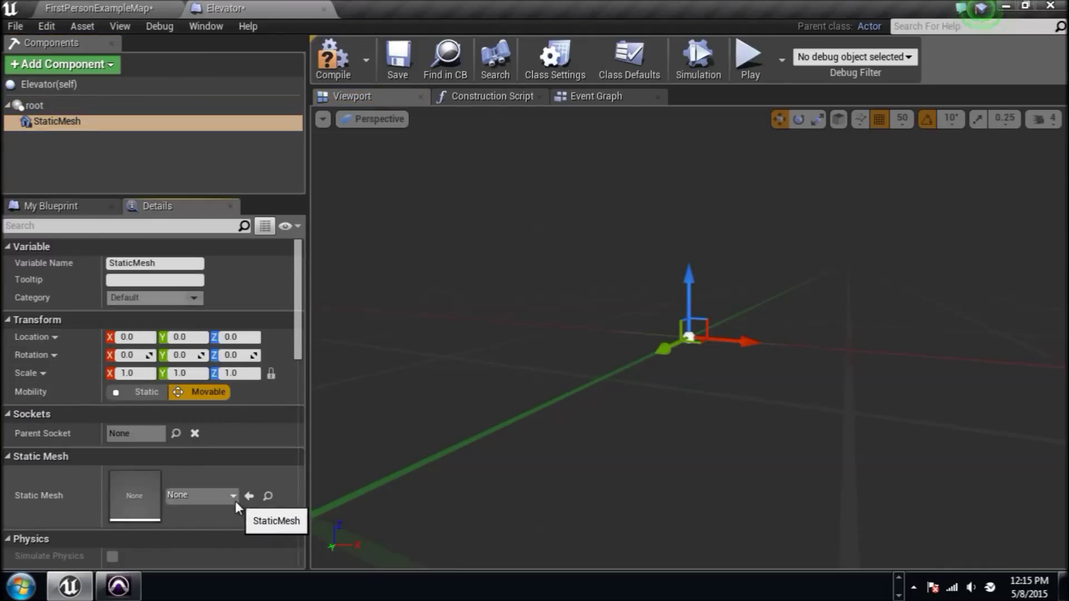
pyautogui.click(233, 495)
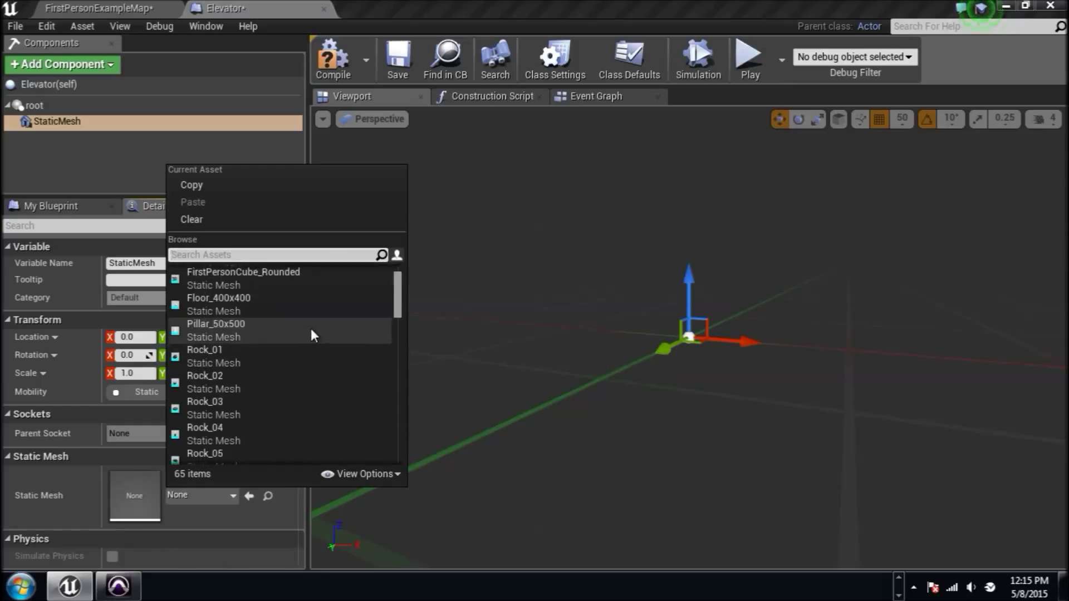
pyautogui.write('c')
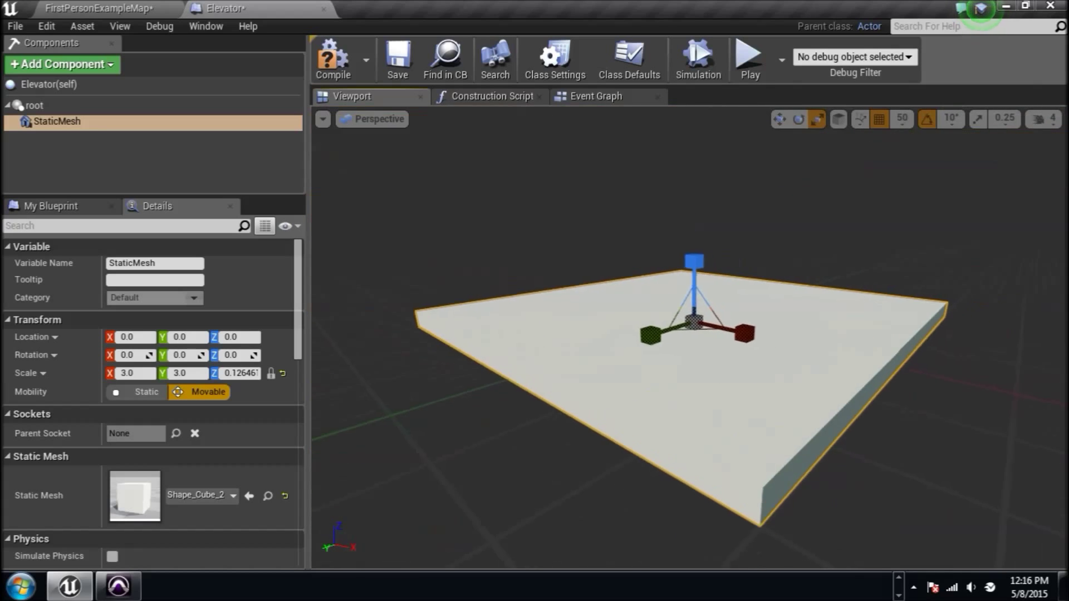
pyautogui.moveTo(334, 58)
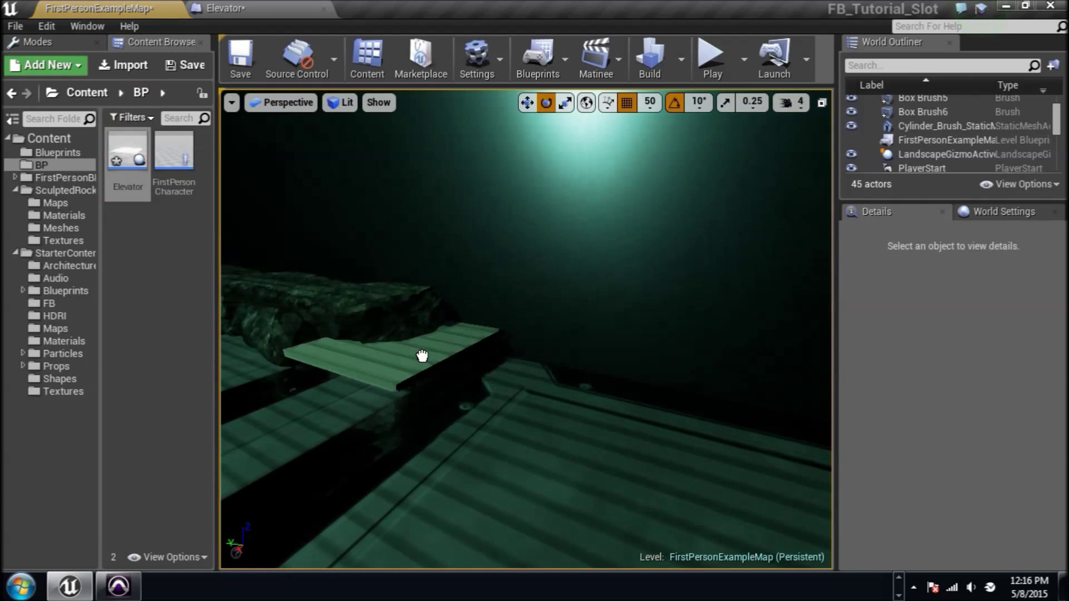
# Place an Elevator instance in the level near the rock ledge, then return to the Elevator blueprint.
pyautogui.click(421, 355)
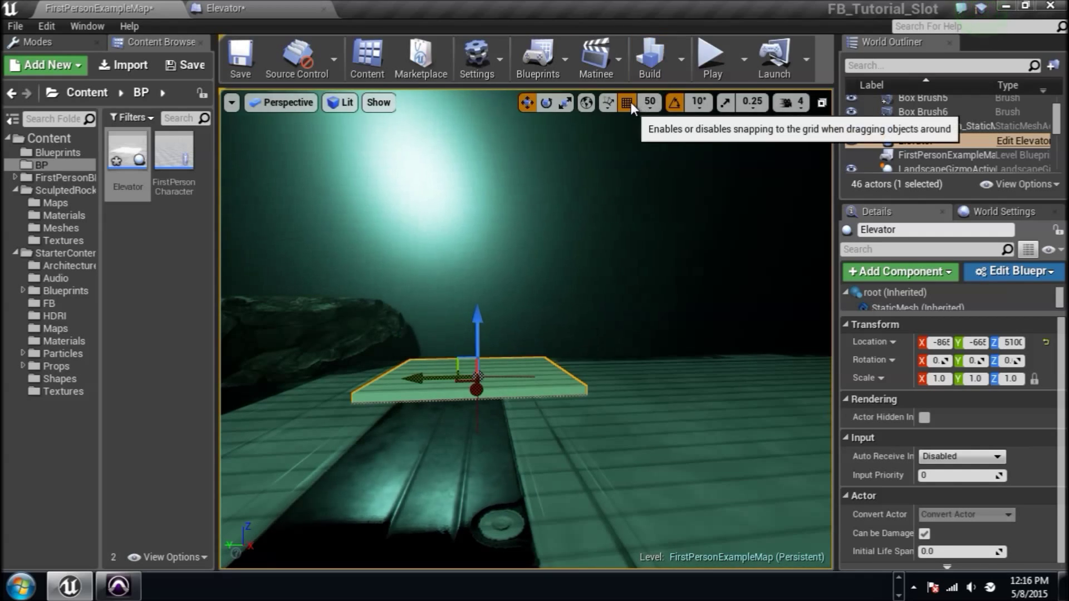
pyautogui.press('ctrl+z')
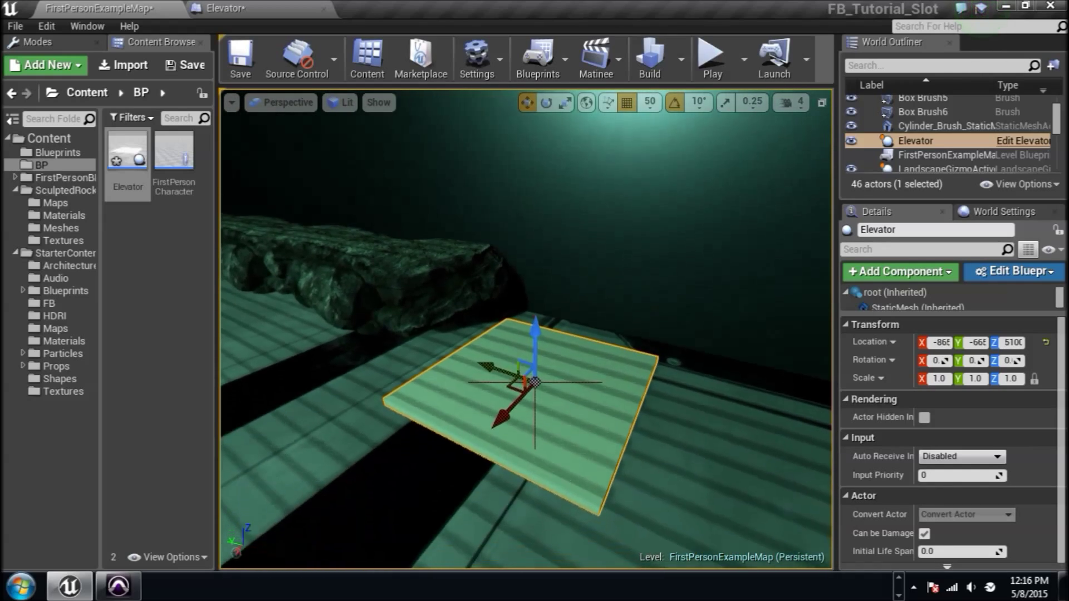
pyautogui.click(1011, 271)
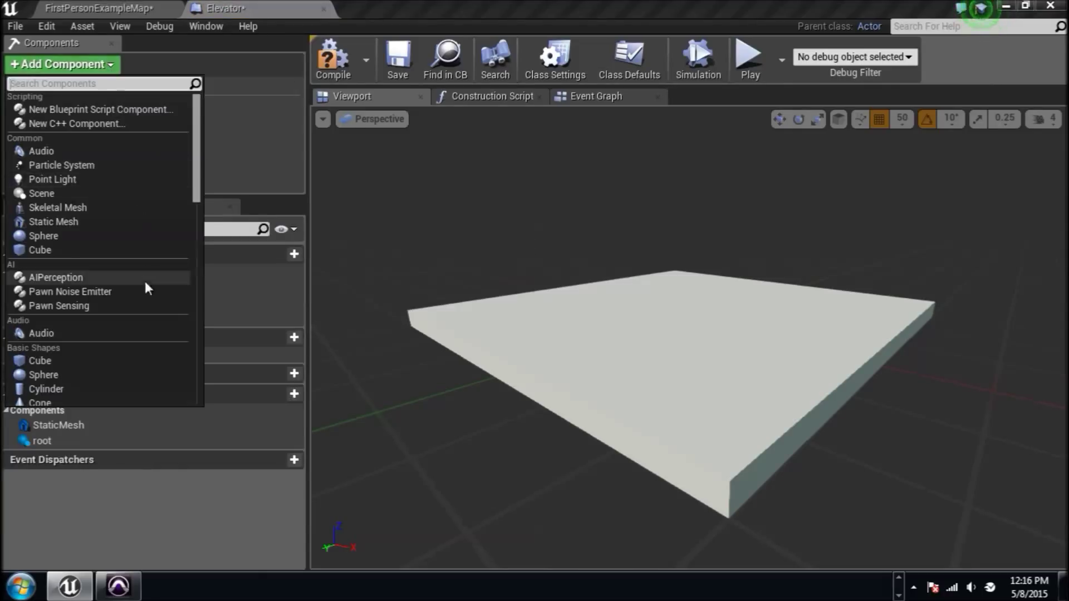
# Add a Box component with Custom collision overlapping only Pawn, plus its OnComponentBeginOverlap event.
pyautogui.click(40, 361)
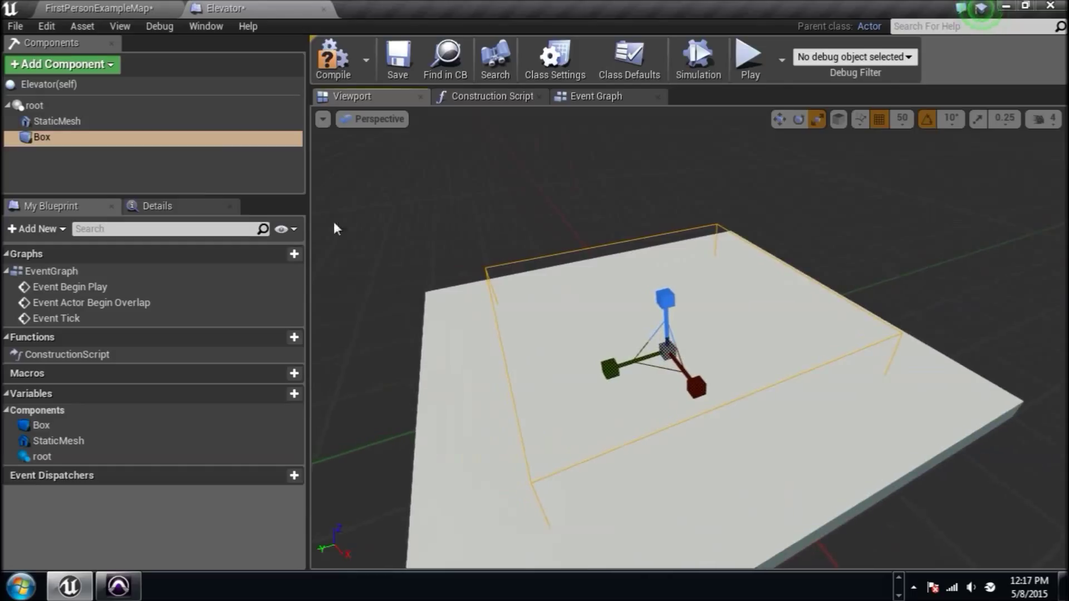
pyautogui.click(158, 206)
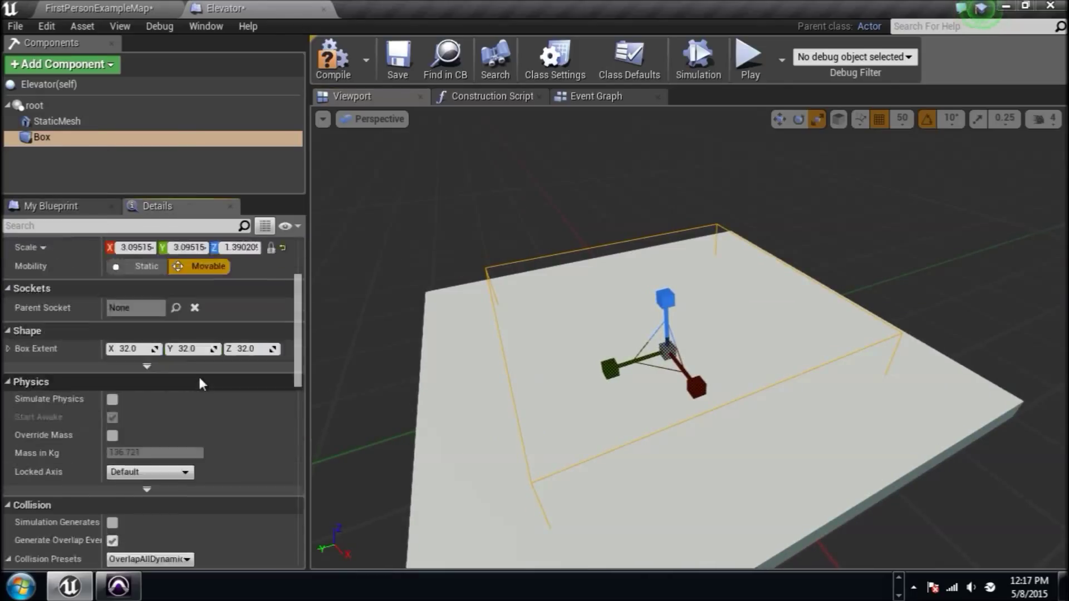
pyautogui.scroll(-3)
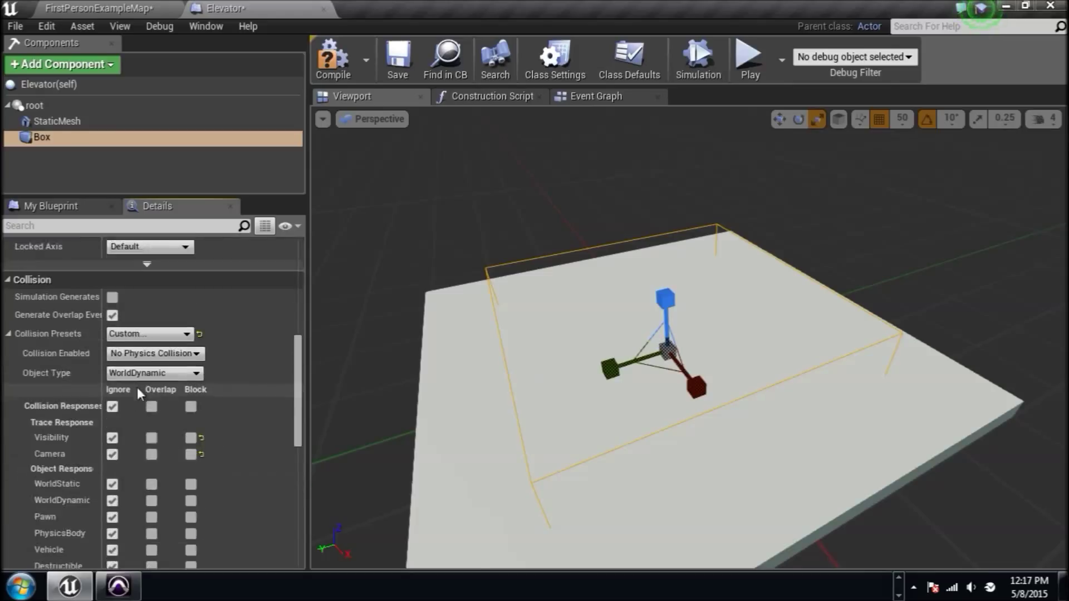
pyautogui.click(151, 492)
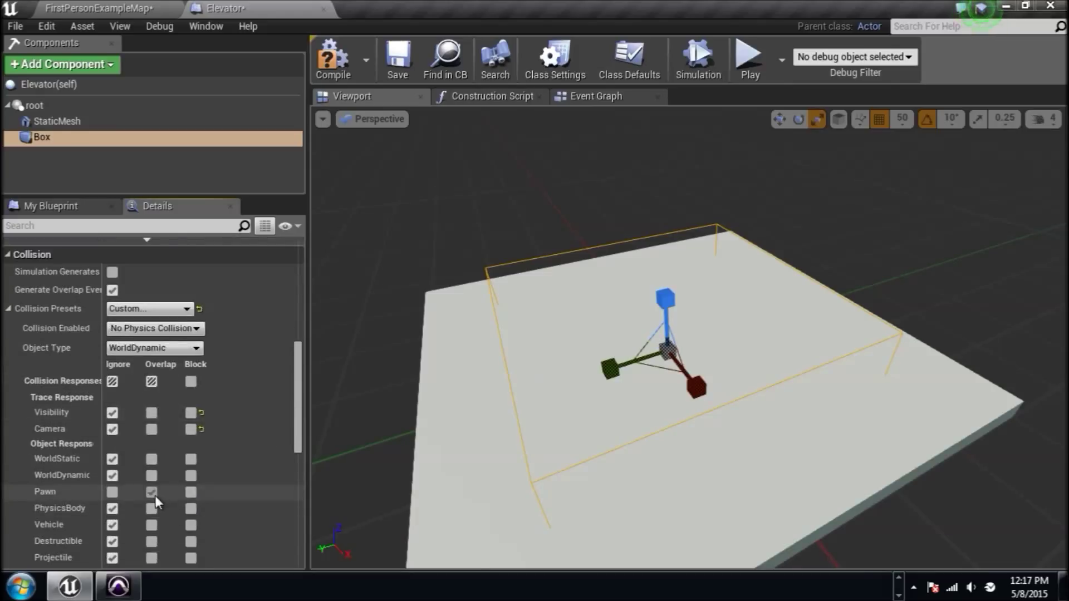
pyautogui.click(152, 491)
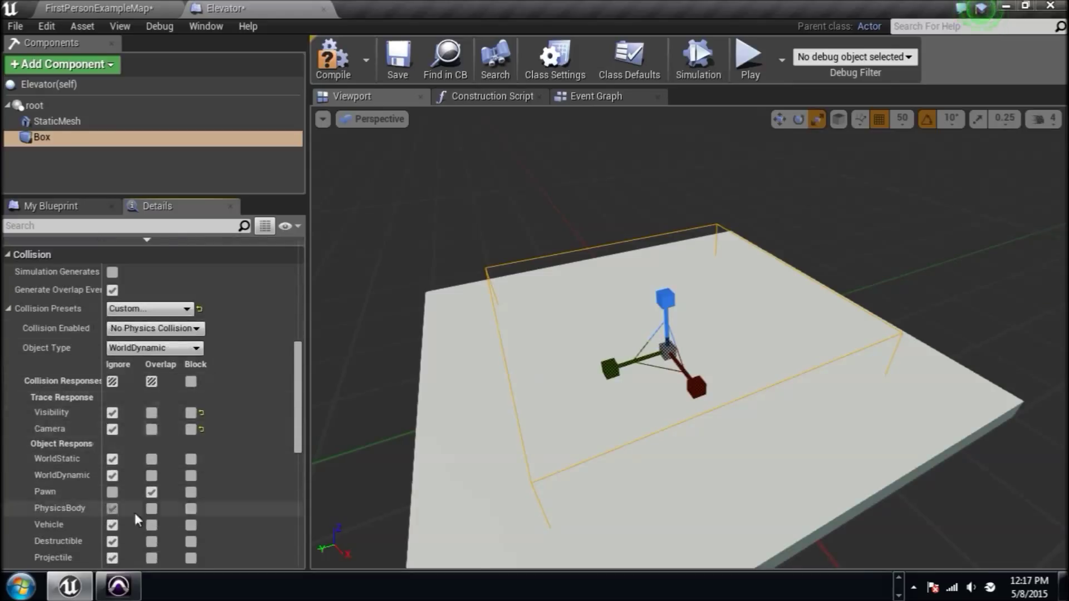
pyautogui.scroll(-3)
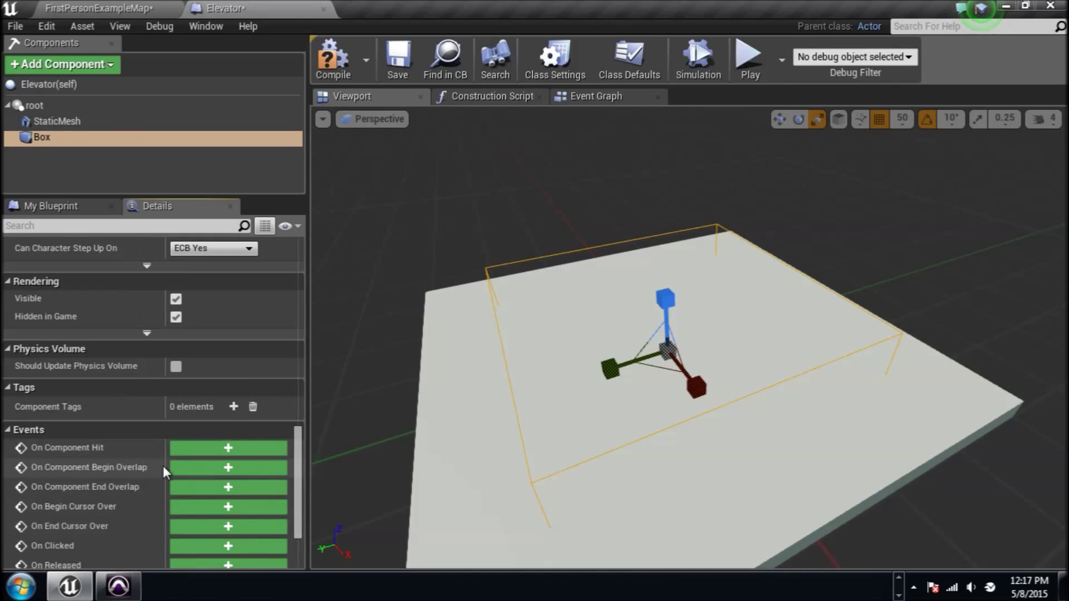
pyautogui.click(227, 467)
pyautogui.write('getaac')
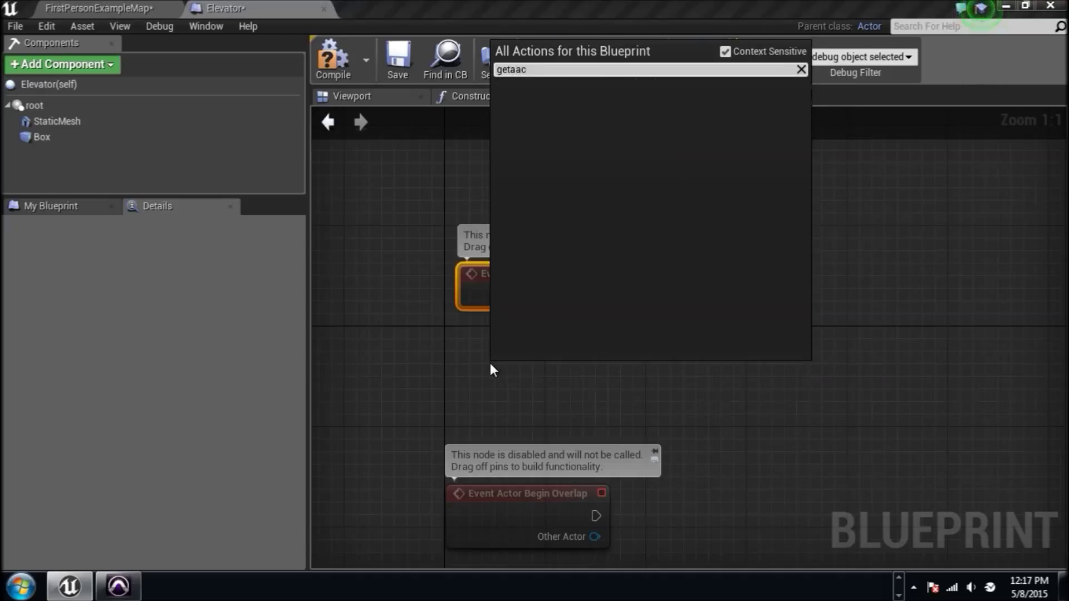
# Add a Get Actor Location node and promote its Return Value to a variable.
pyautogui.press('BackSpace')
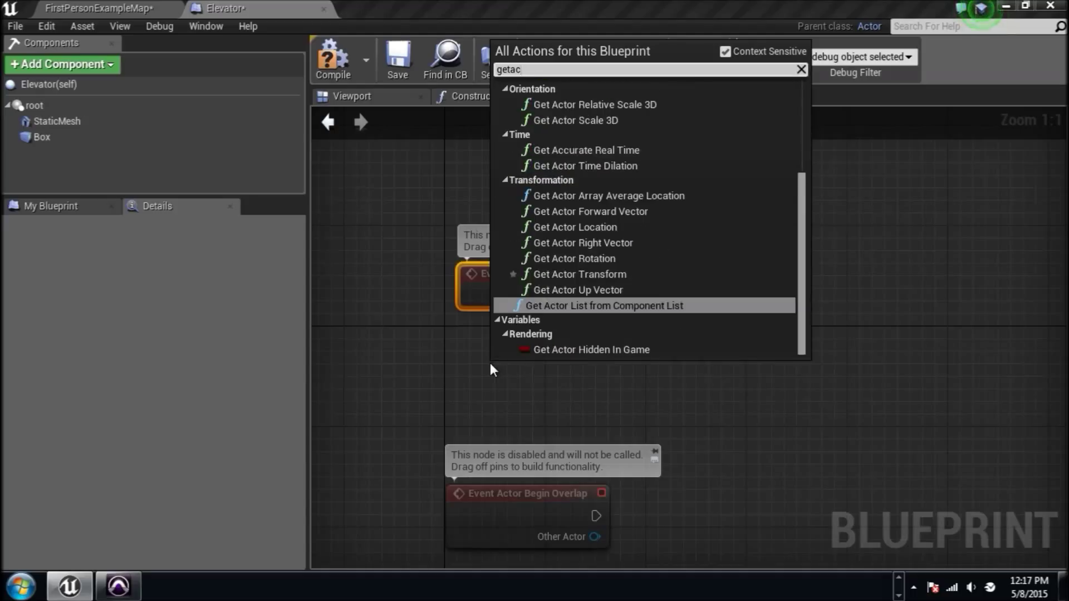
pyautogui.click(576, 228)
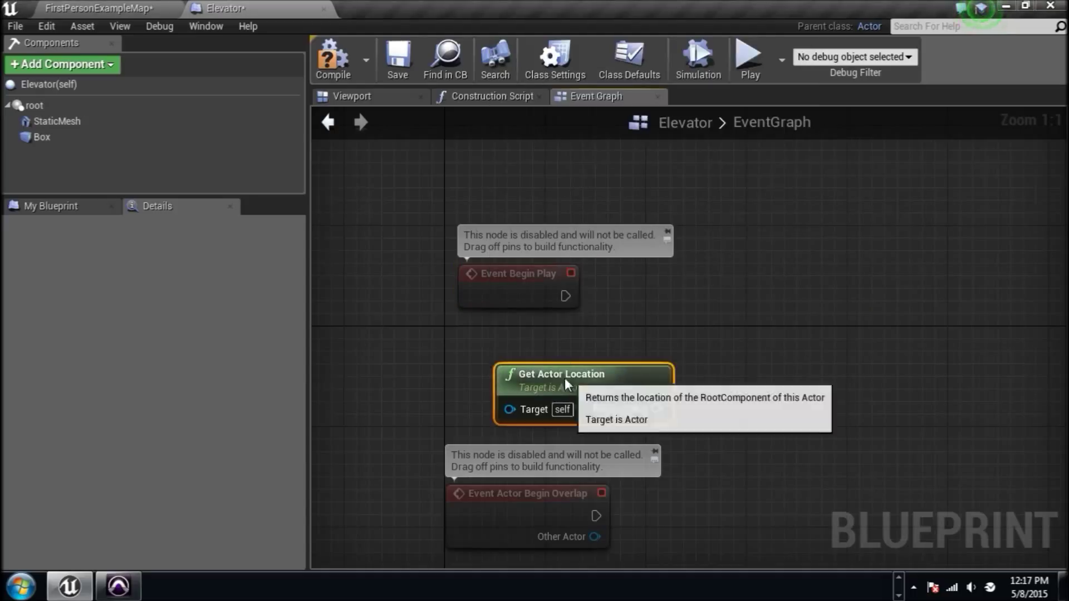
pyautogui.rightClick(607, 383)
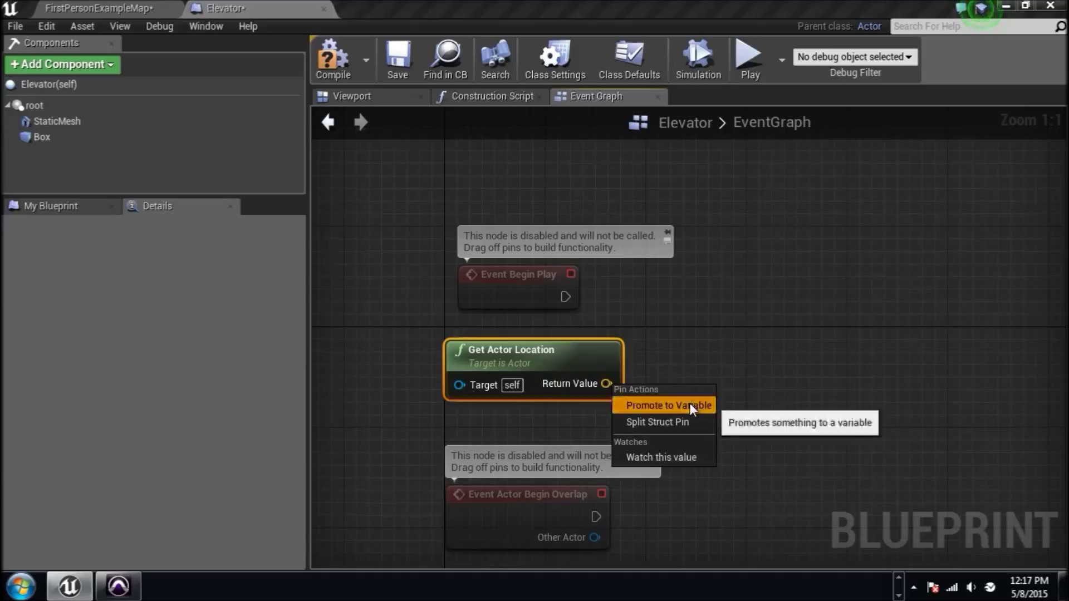
pyautogui.click(665, 405)
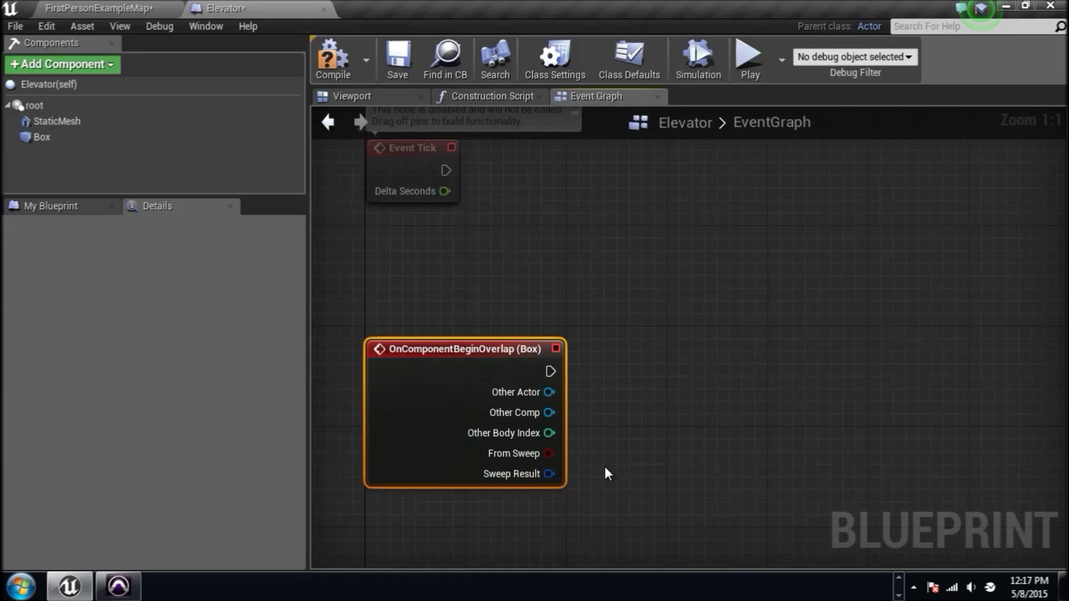
pyautogui.moveTo(549, 392)
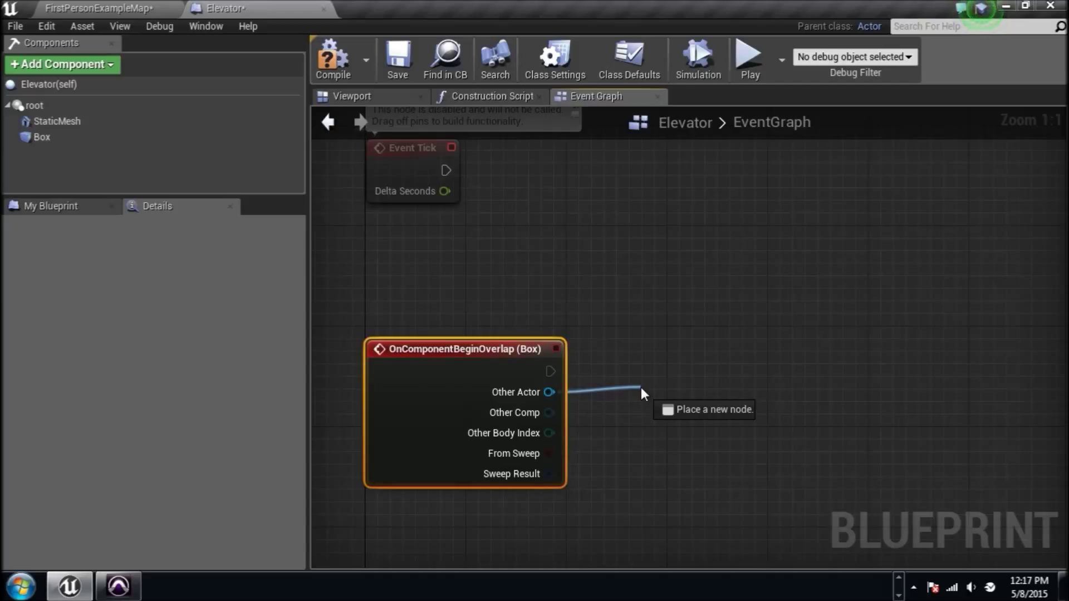
# Cast the overlap's Other Actor to FirstPersonCharacter, then select the Box component.
pyautogui.click(640, 394)
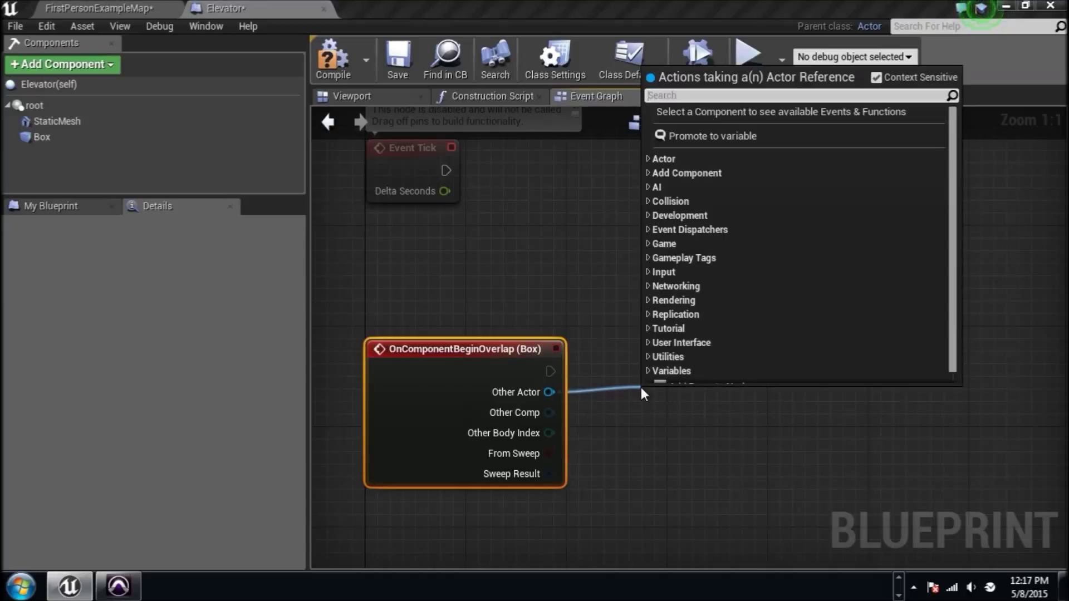
pyautogui.write('castto')
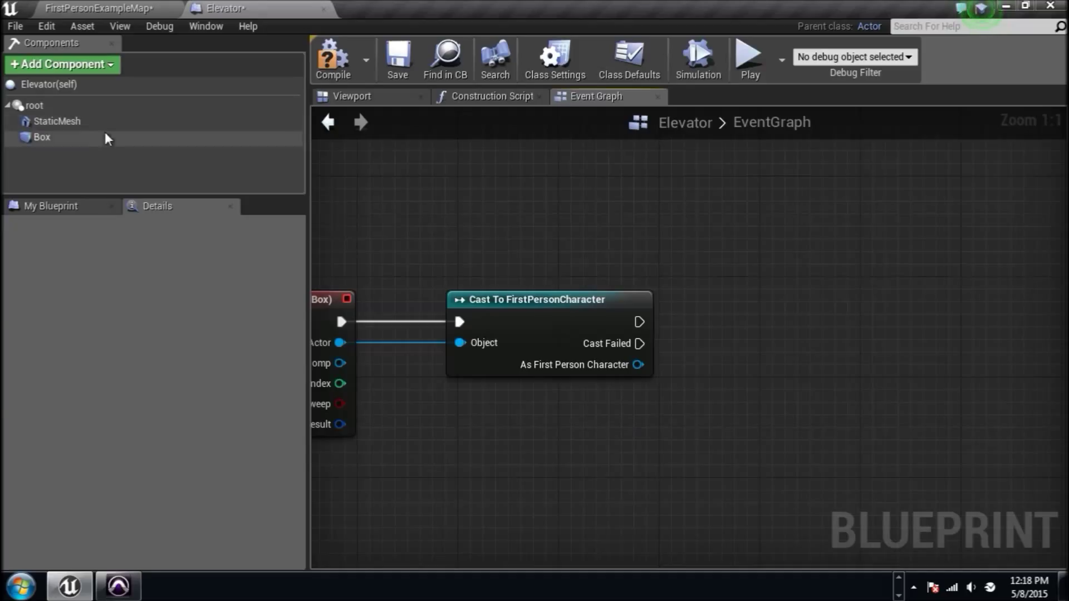
pyautogui.click(42, 137)
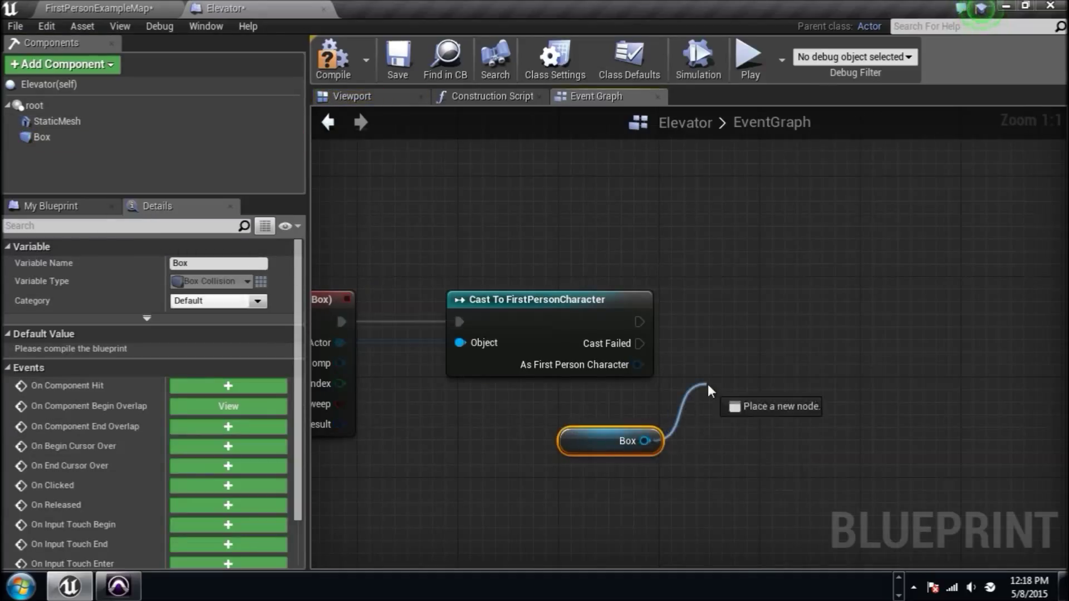
# Add a Destroy Component node targeting the Box after the successful cast.
pyautogui.write('des')
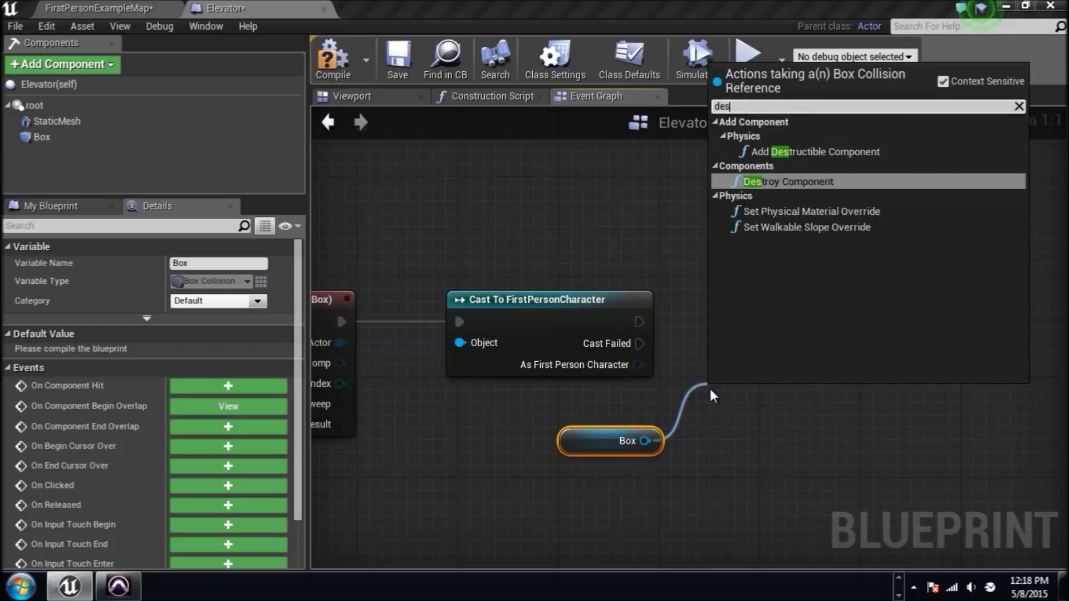
pyautogui.click(791, 182)
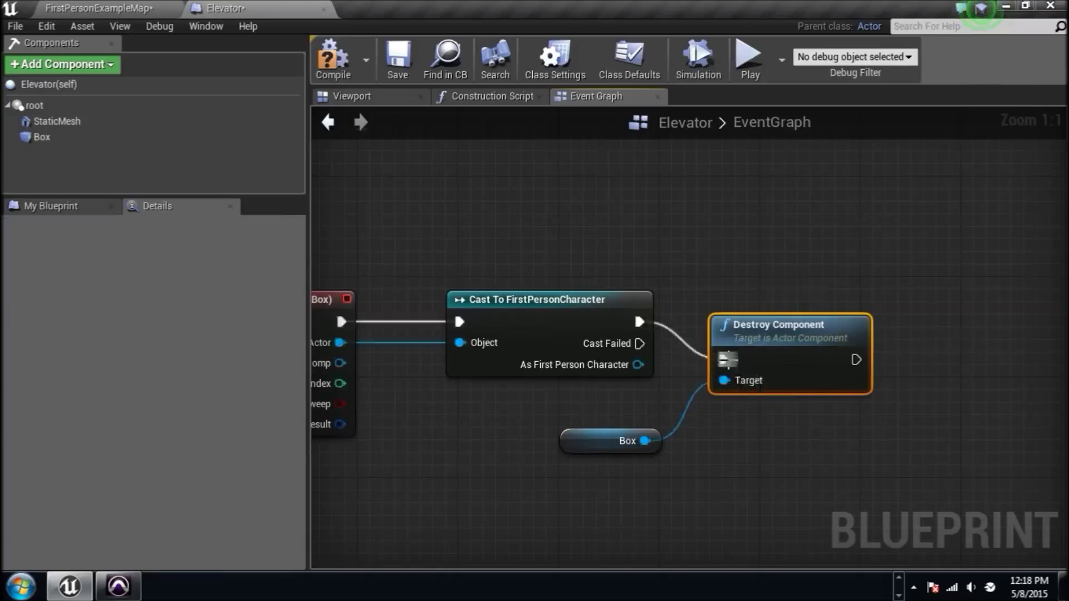
pyautogui.scroll(-3)
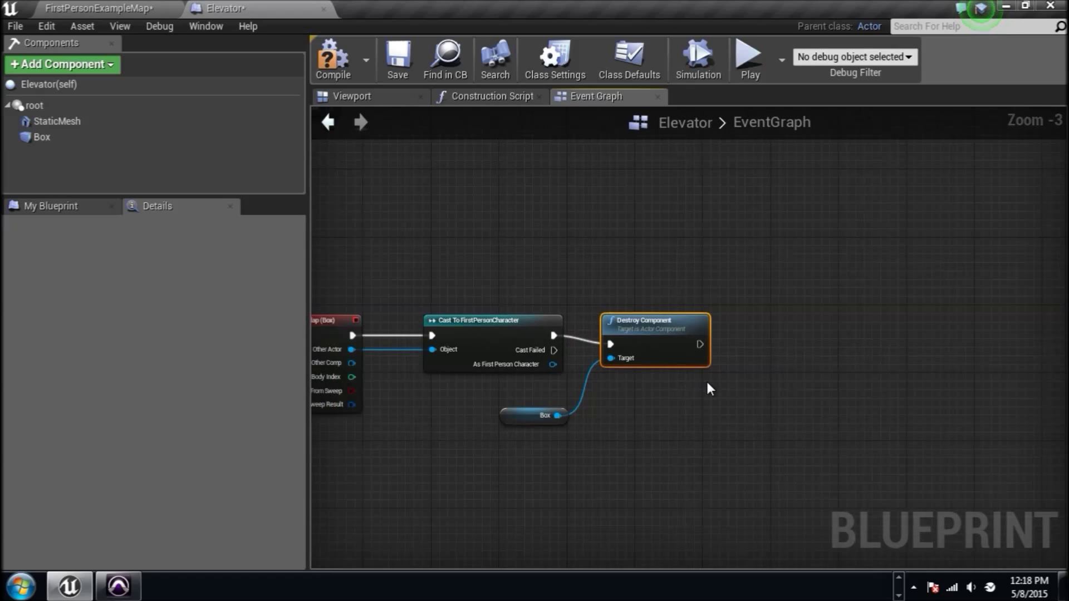
# Add a Timeline node and open Timeline_0 for editing.
pyautogui.rightClick(709, 389)
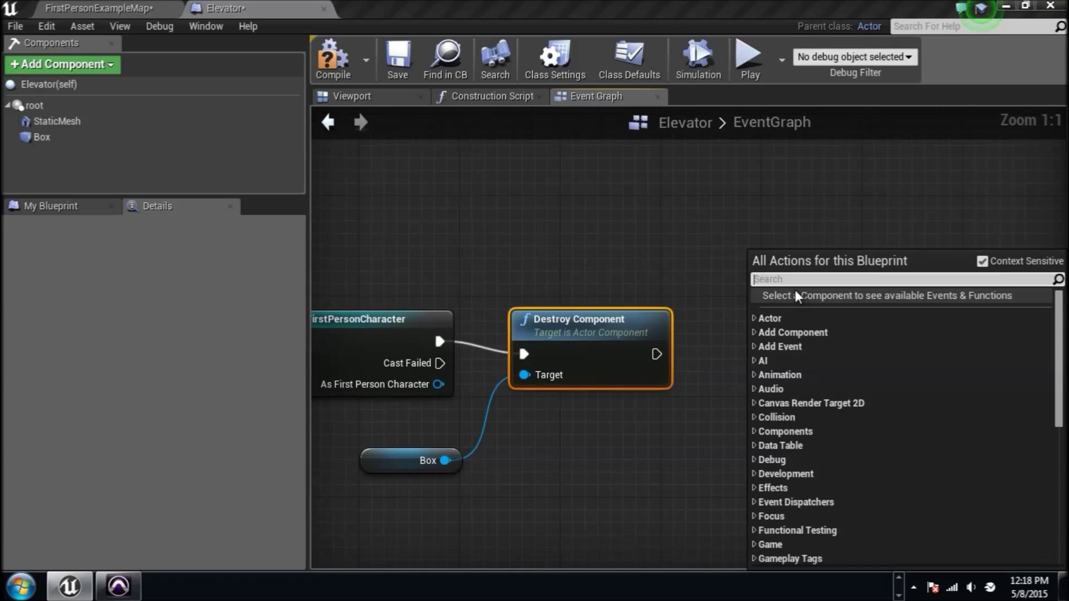
pyautogui.scroll(-3)
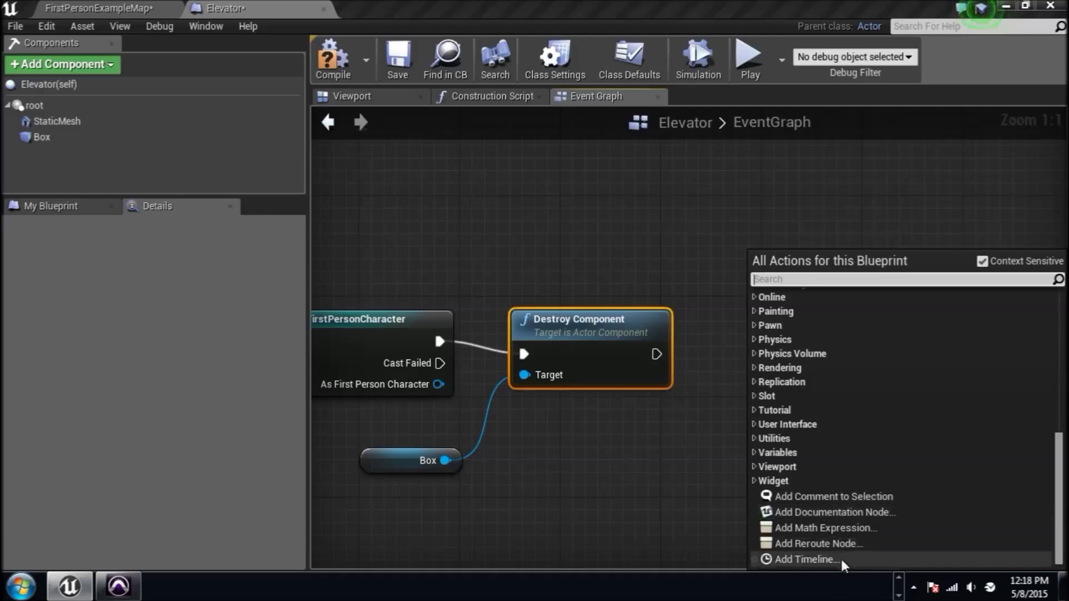
pyautogui.click(807, 559)
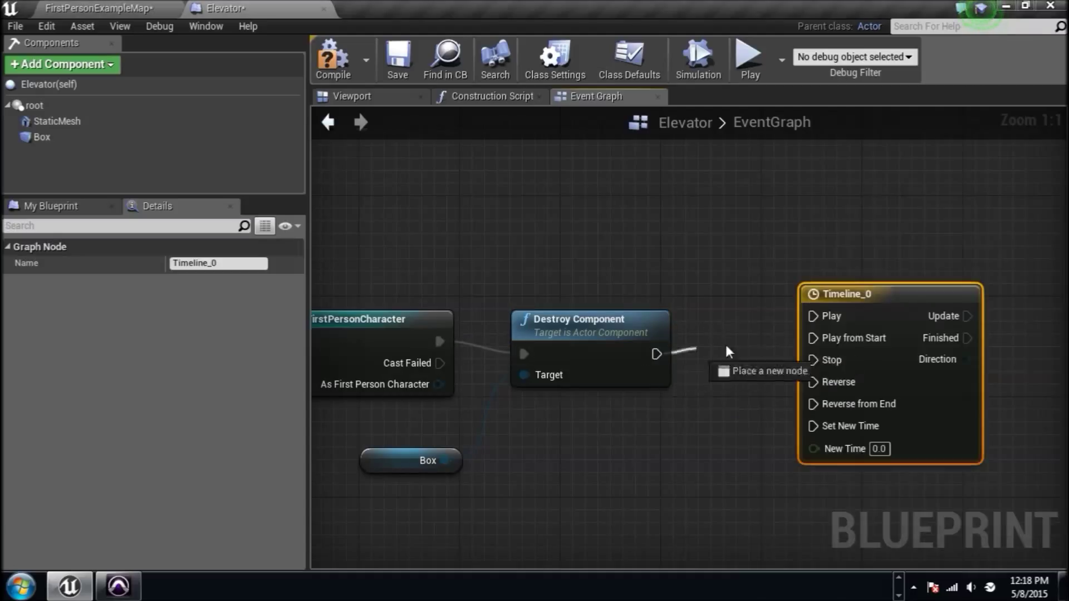
pyautogui.doubleClick(847, 294)
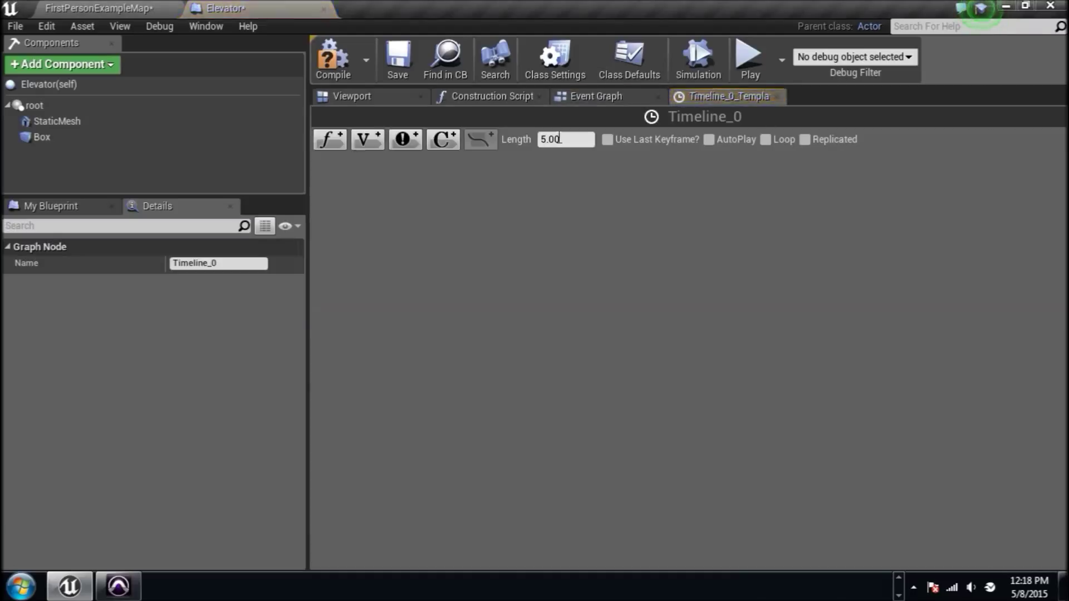
# Give Timeline_0 a 2.00-second vector track keyed from 0 up to 1000.
pyautogui.click(367, 140)
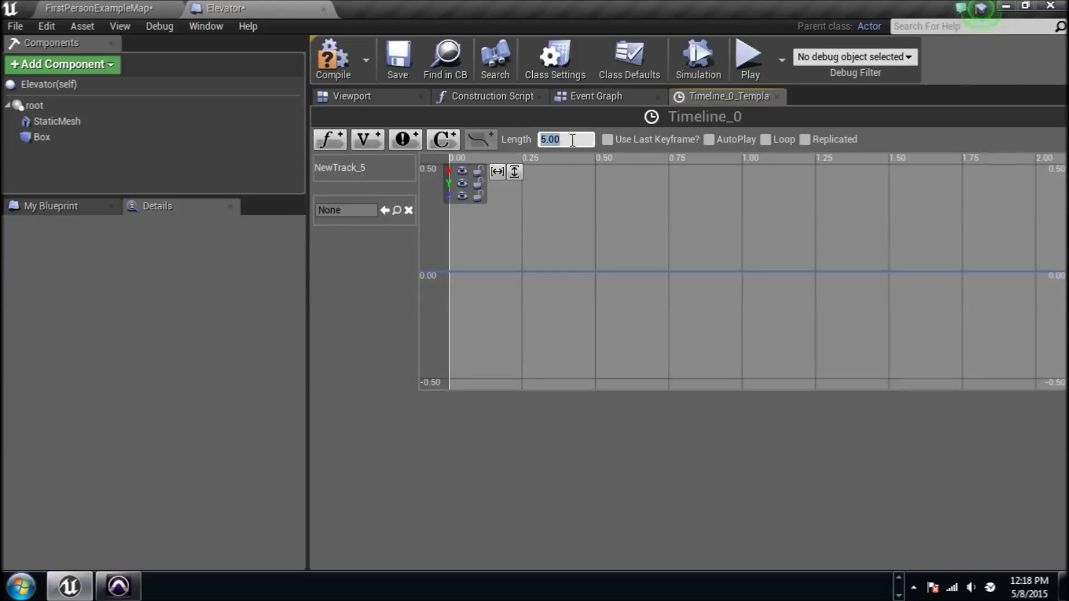
pyautogui.write('2.00')
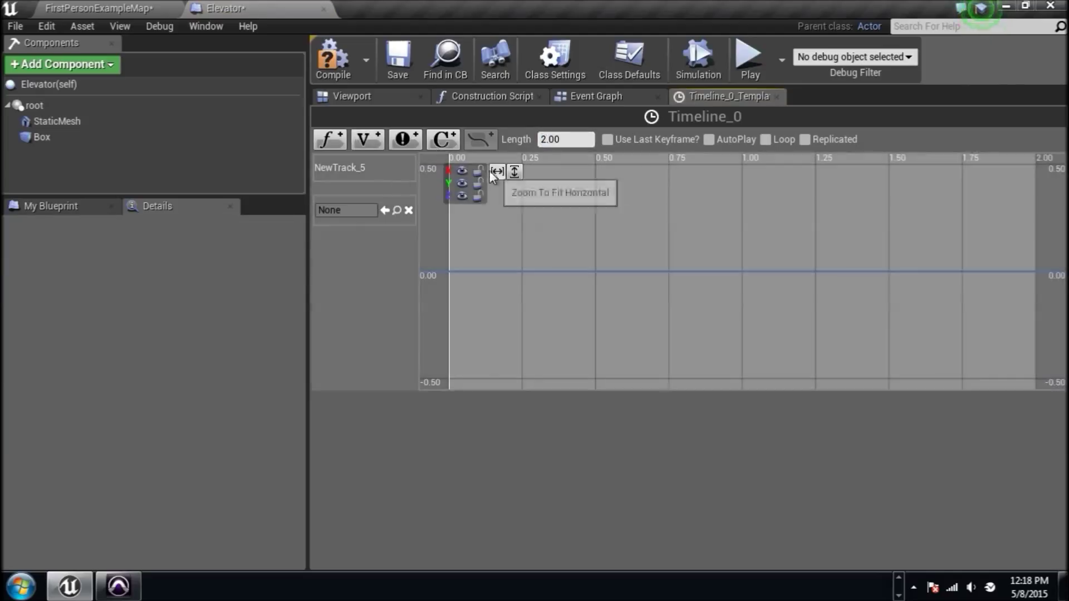
pyautogui.moveTo(488, 203)
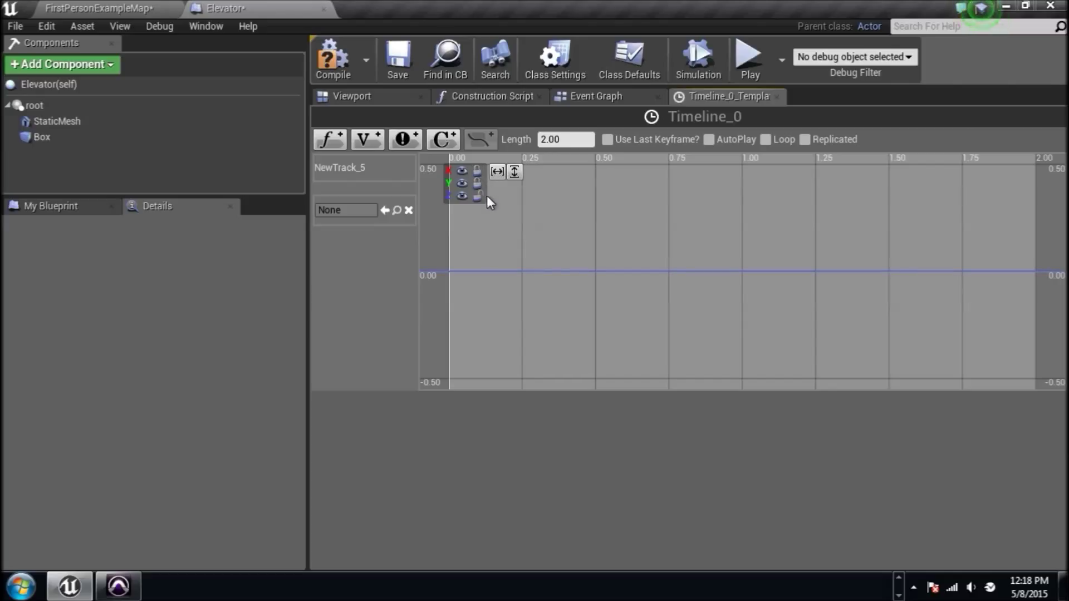
pyautogui.click(559, 261)
pyautogui.write('1000.00006')
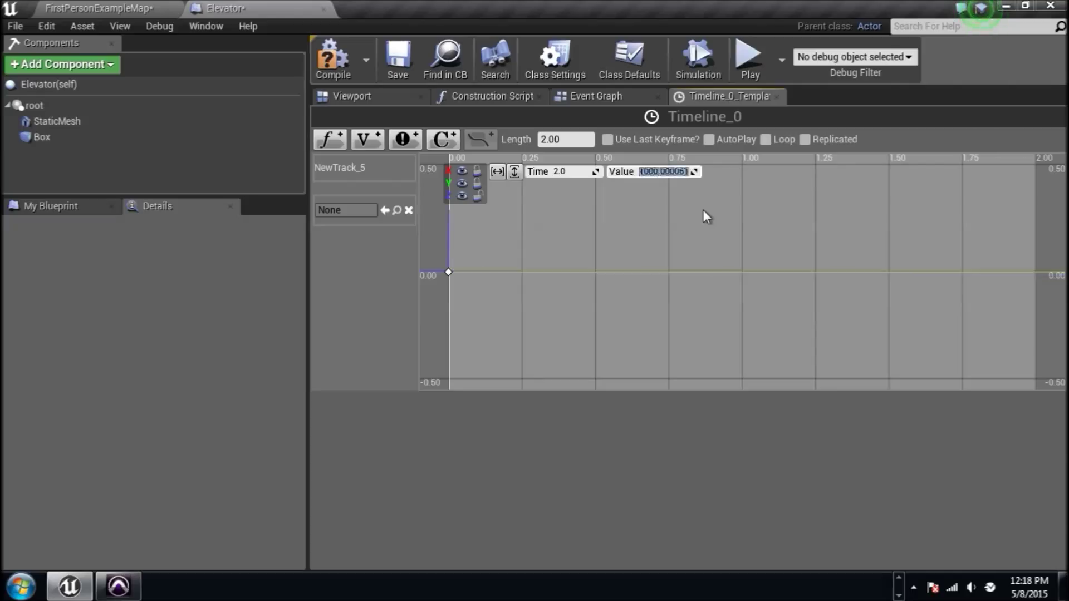
pyautogui.click(514, 170)
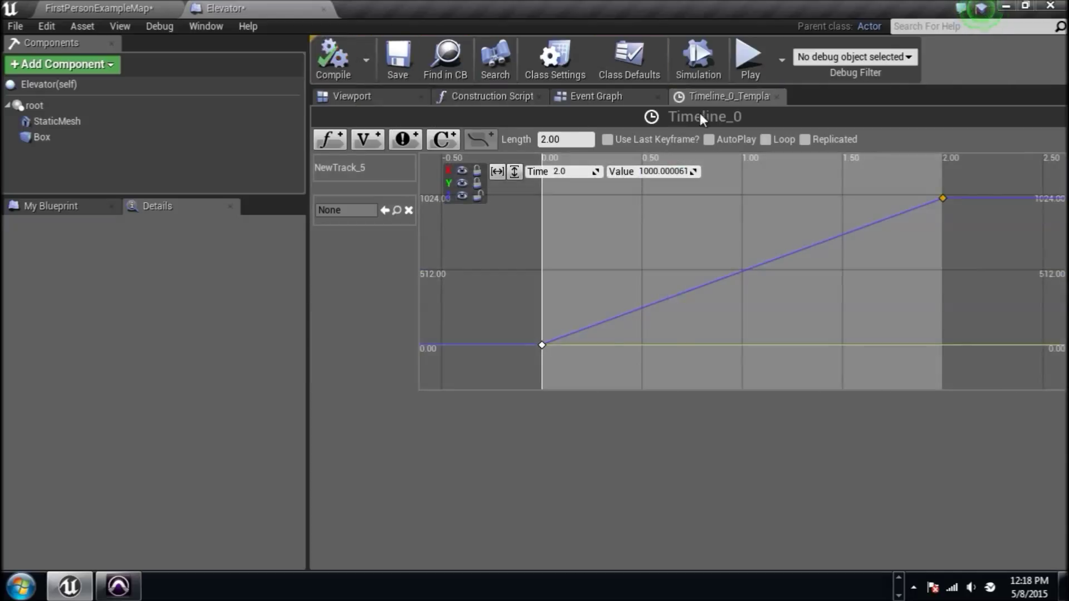
pyautogui.click(595, 96)
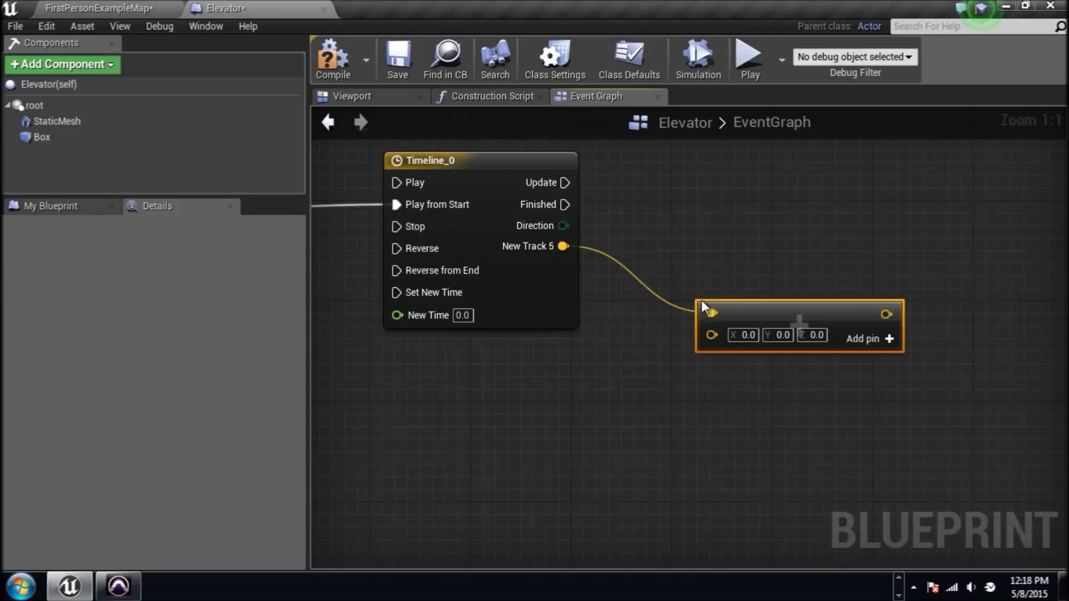
# On timeline Update, Set Actor Location to IL plus the track value, then open the map.
pyautogui.click(50, 206)
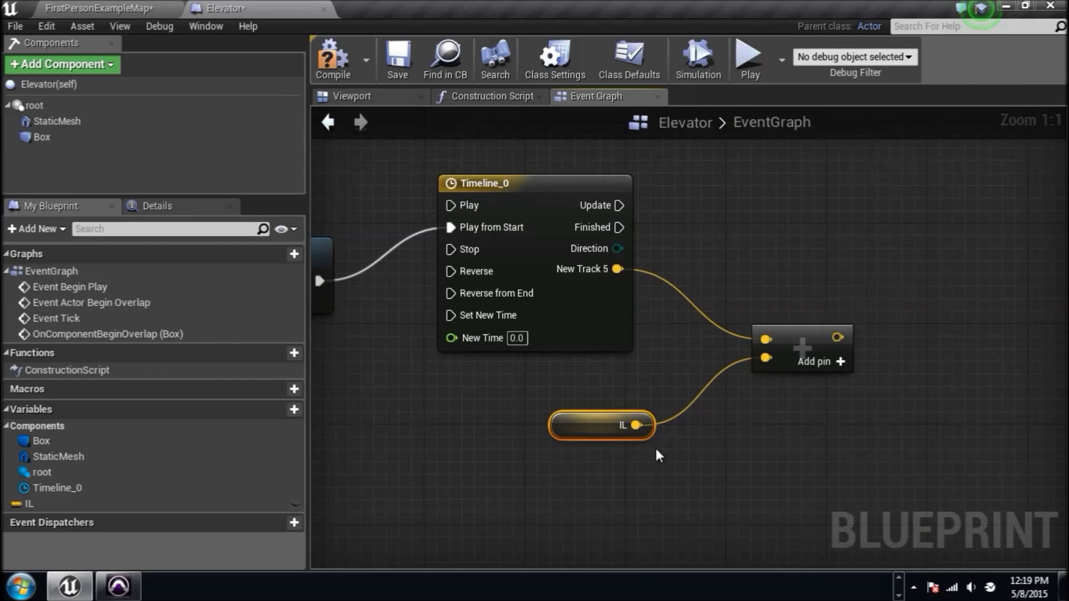
pyautogui.moveTo(531, 406)
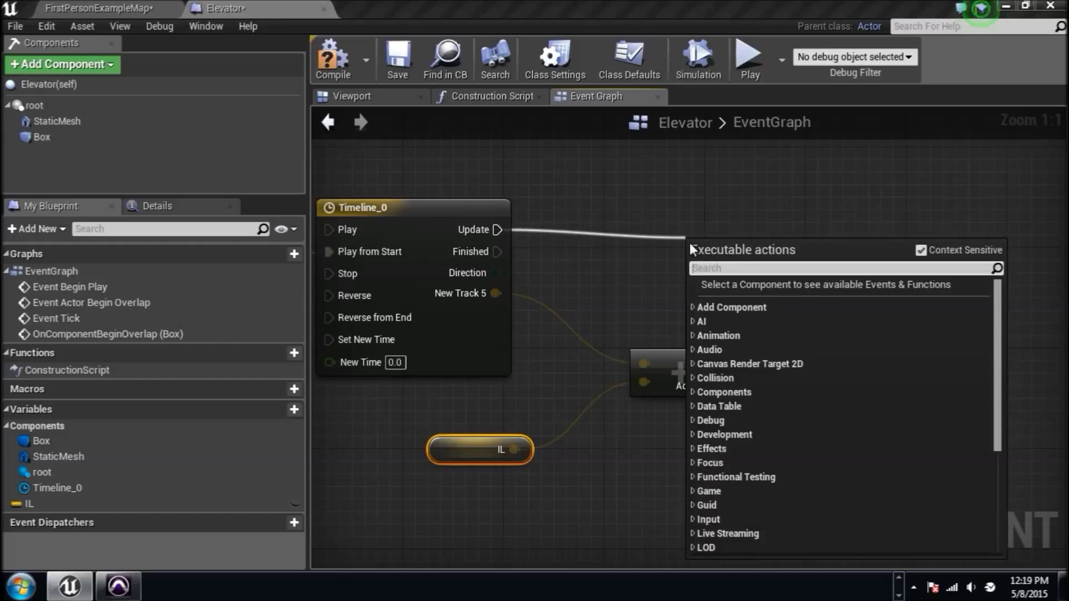
pyautogui.write('setactor')
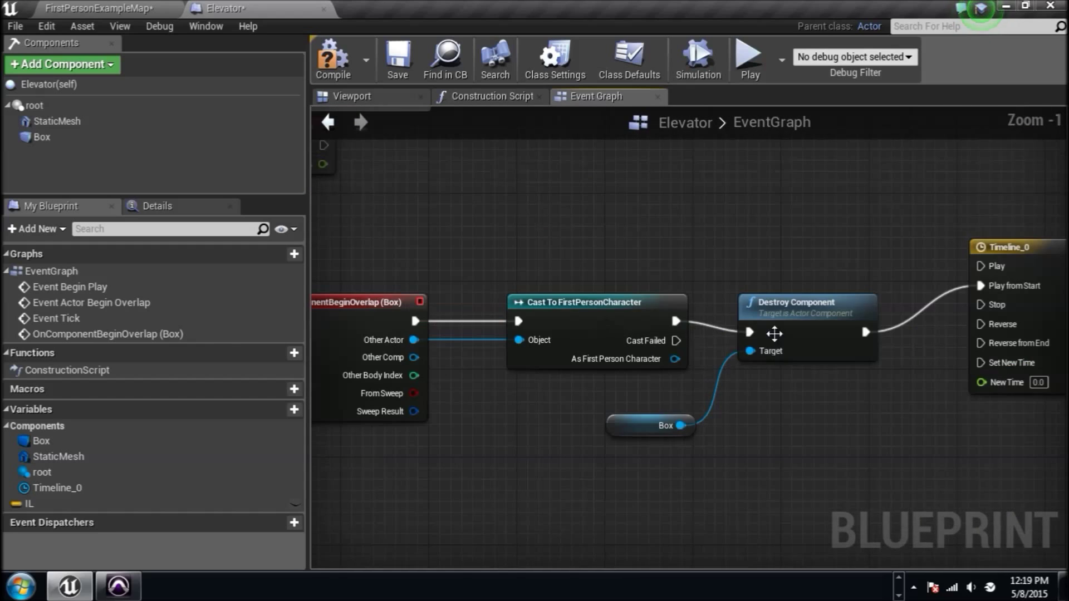
pyautogui.click(333, 57)
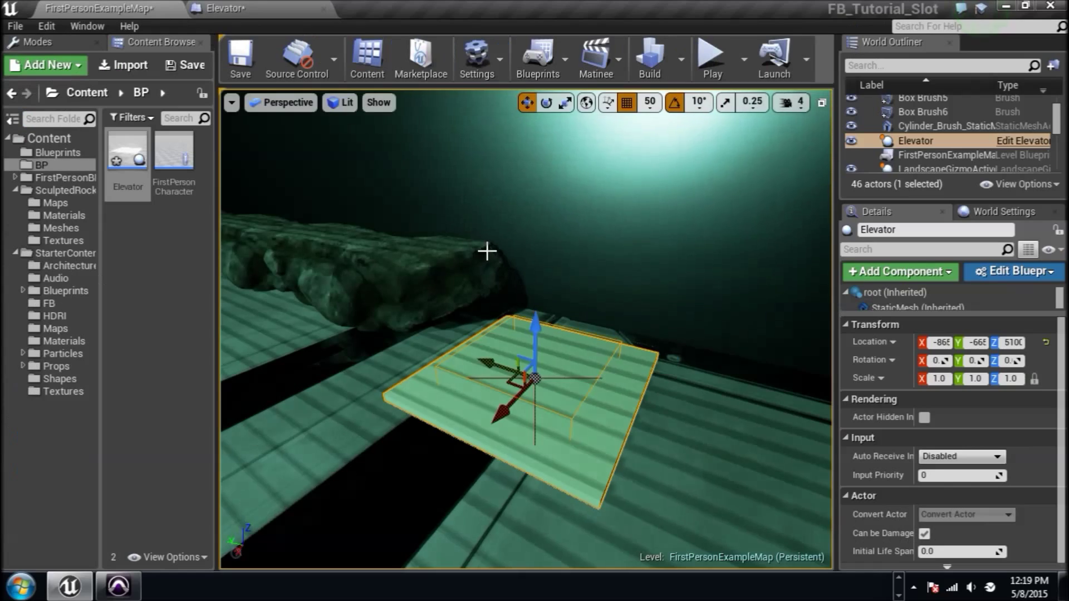
# Play the level, take control and watch the elevator slab lift, then play again.
pyautogui.click(711, 58)
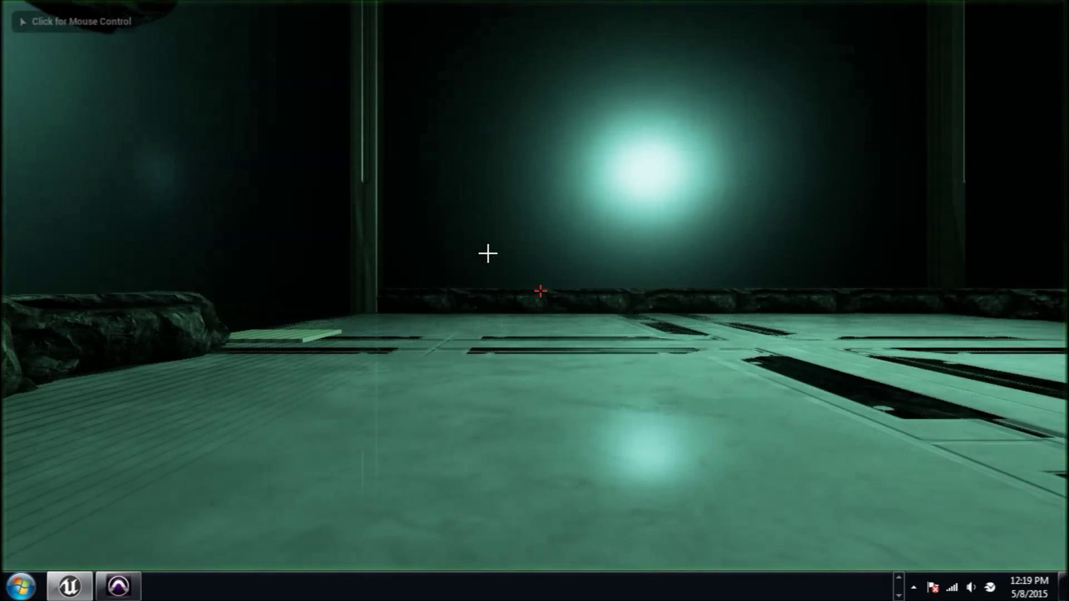
pyautogui.click(488, 254)
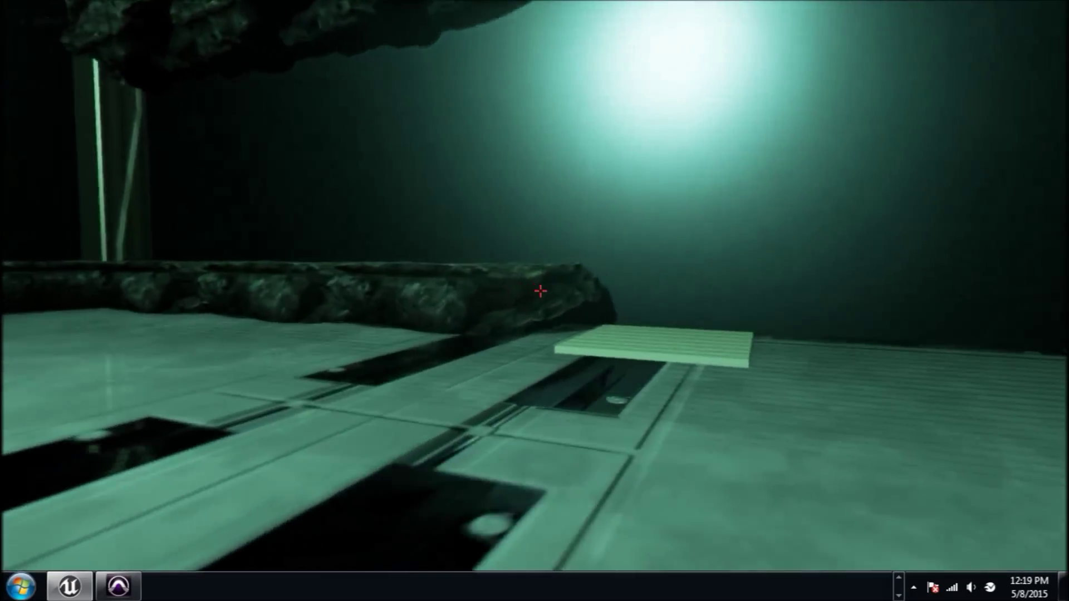
pyautogui.moveTo(540, 291)
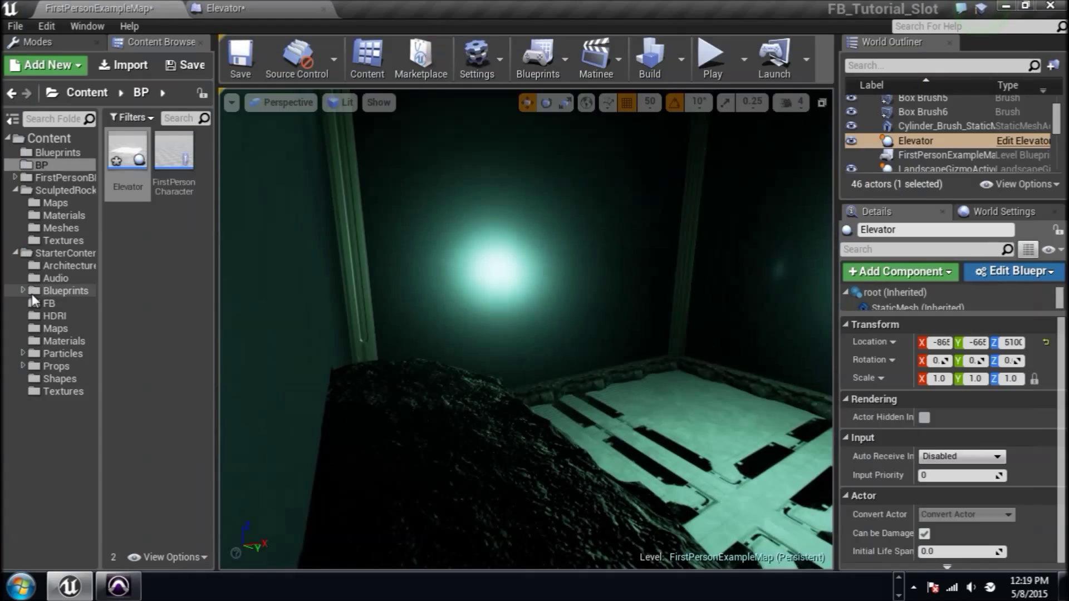
pyautogui.click(711, 58)
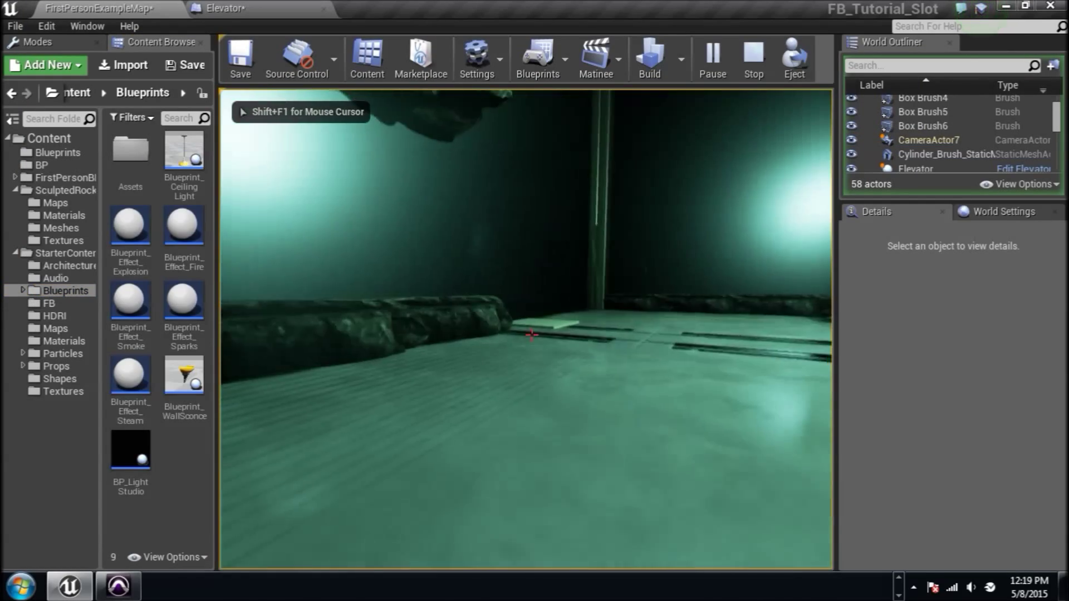